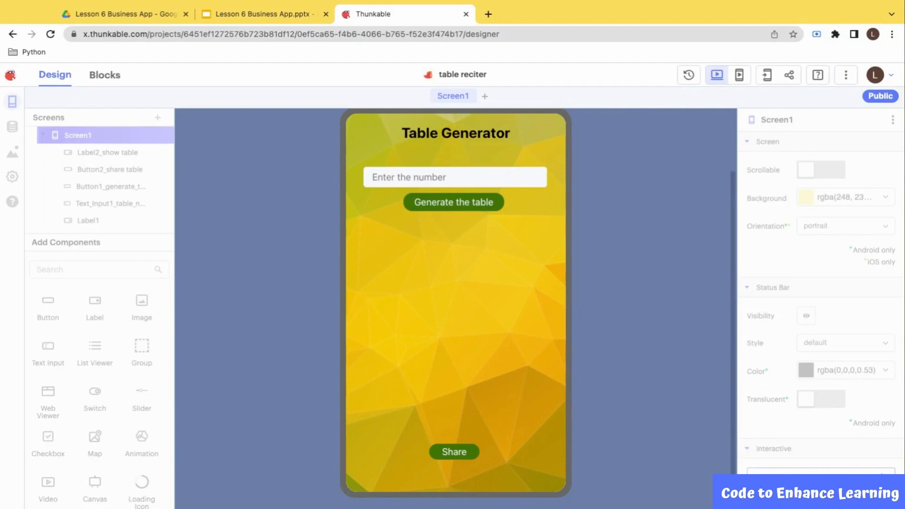
Step: Enter 5 in the previewed app and generate its times table up to 5 x 10 = 50
click(455, 177)
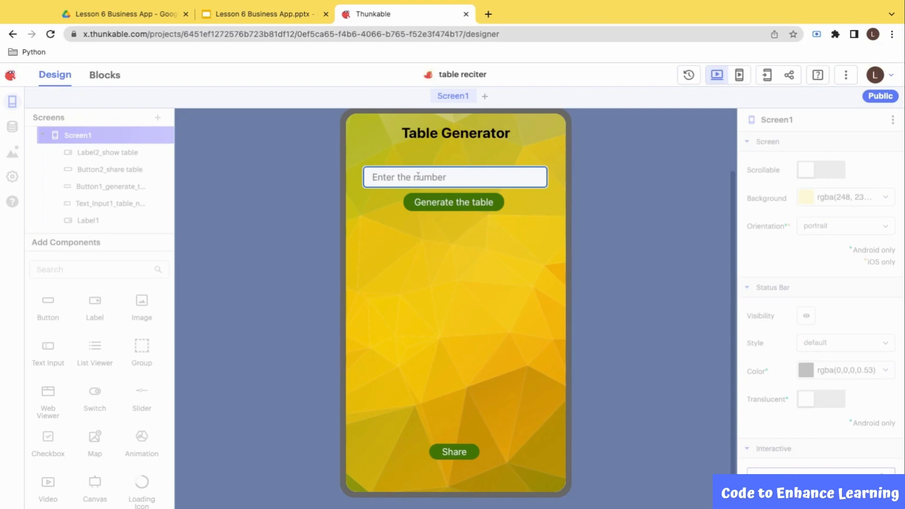
text(5)
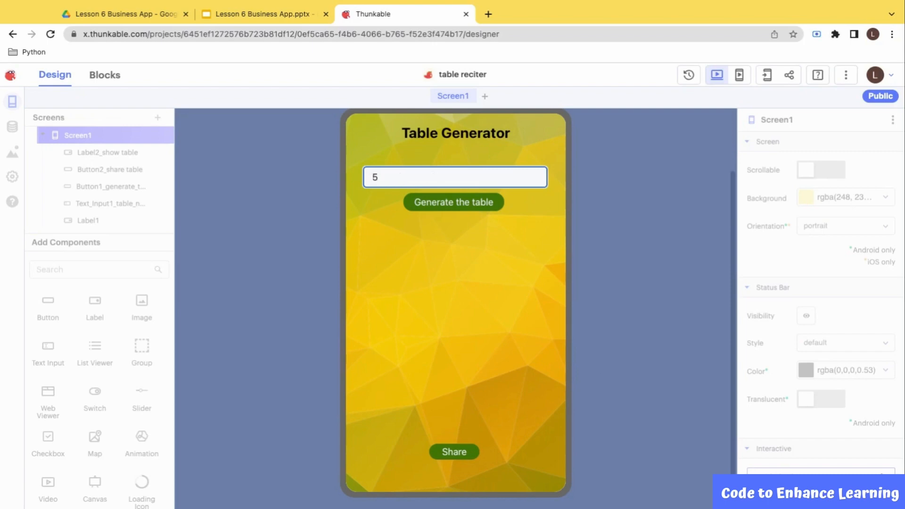
click(454, 201)
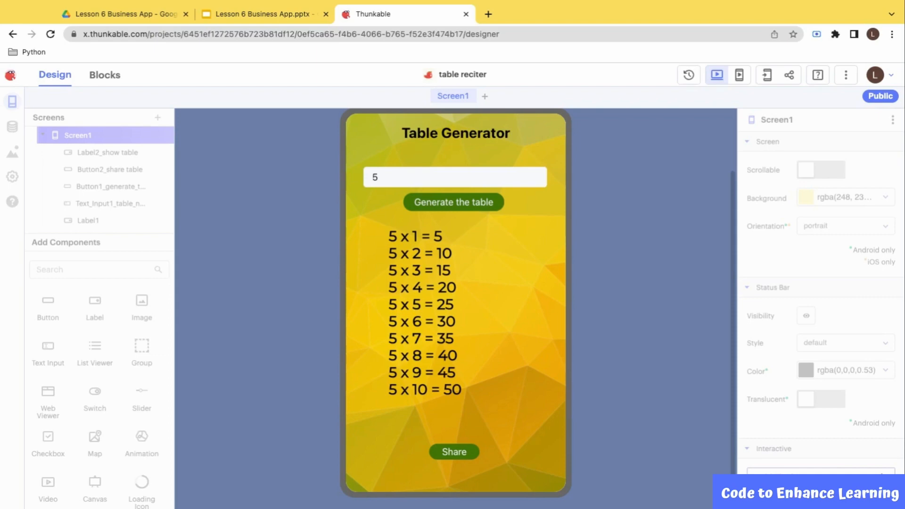
Step: Enter 26 and generate the 26-times table
text(2)
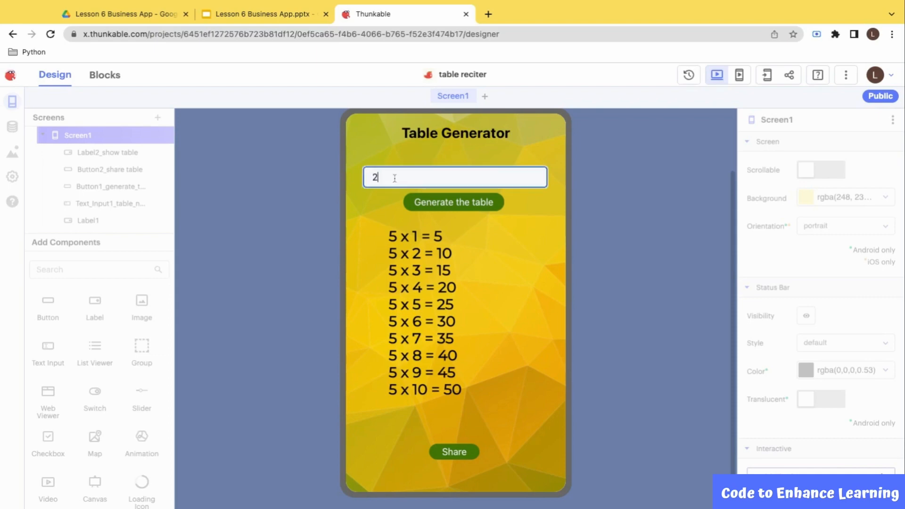
text(6)
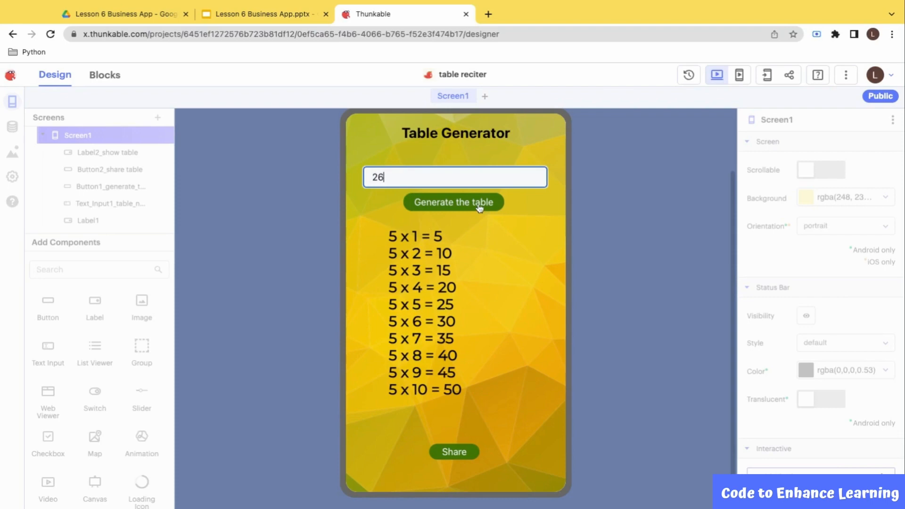
click(453, 202)
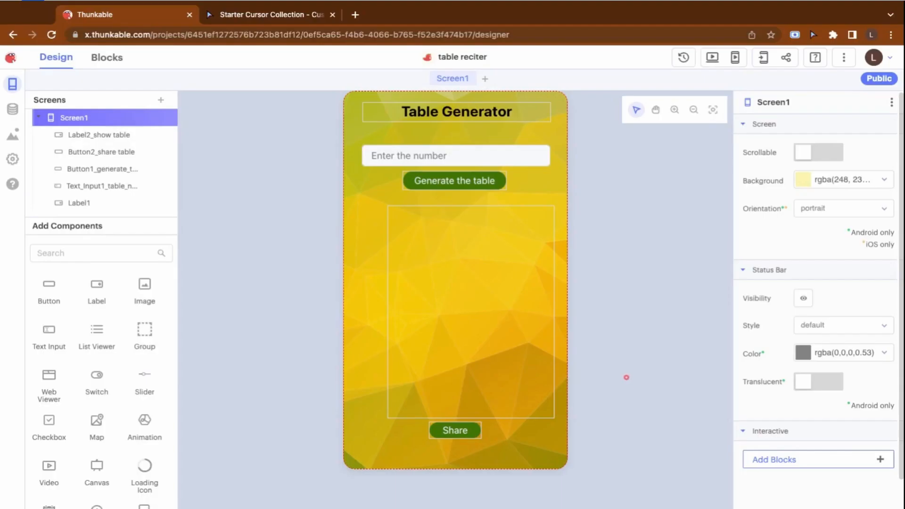
Step: Inspect the screen's Background property as an image, showing yellow background.png
click(842, 179)
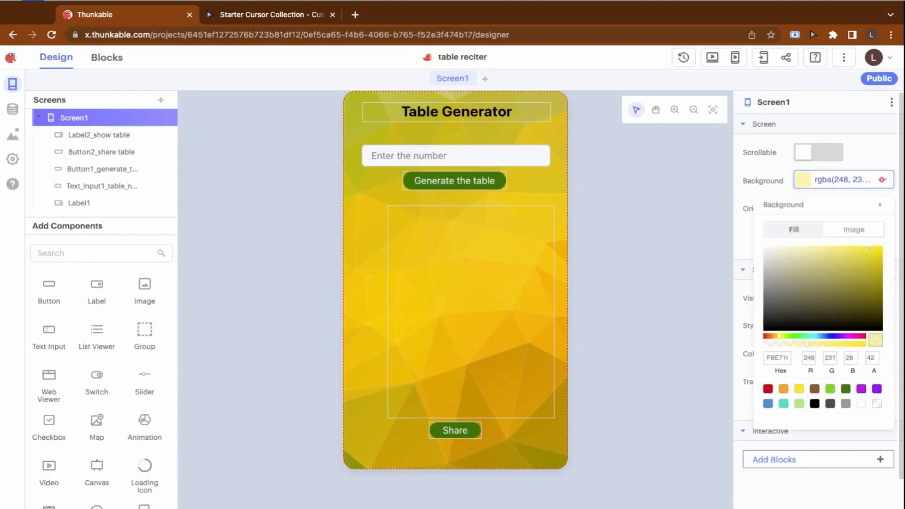
click(853, 229)
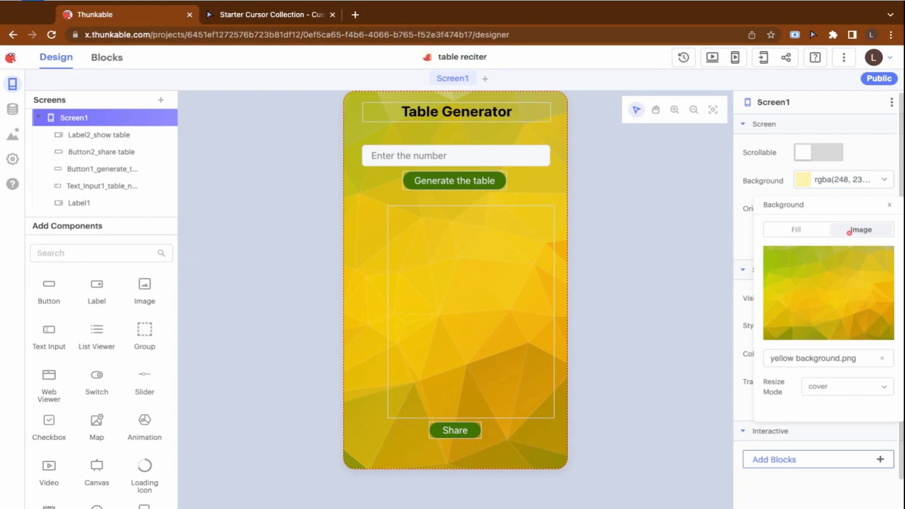
click(827, 358)
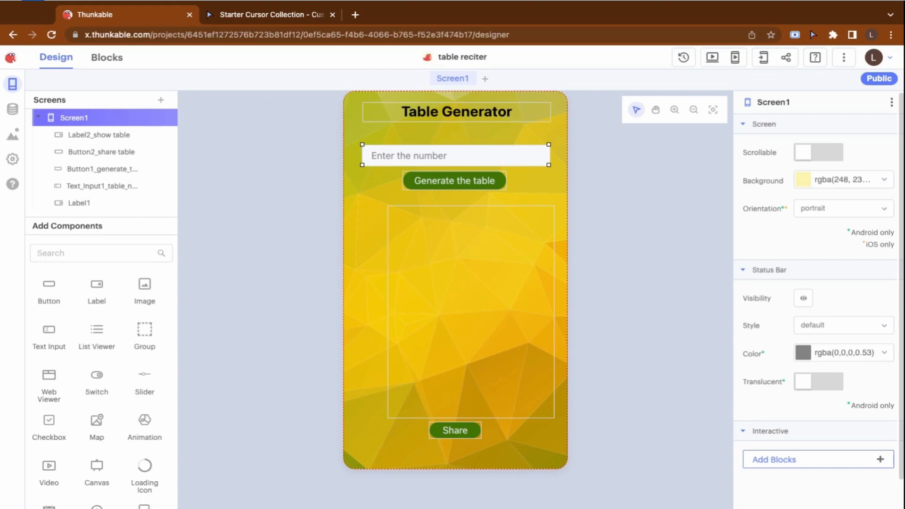
Step: Review the Generate button and screen properties, ending on the table reciter wip project
click(455, 181)
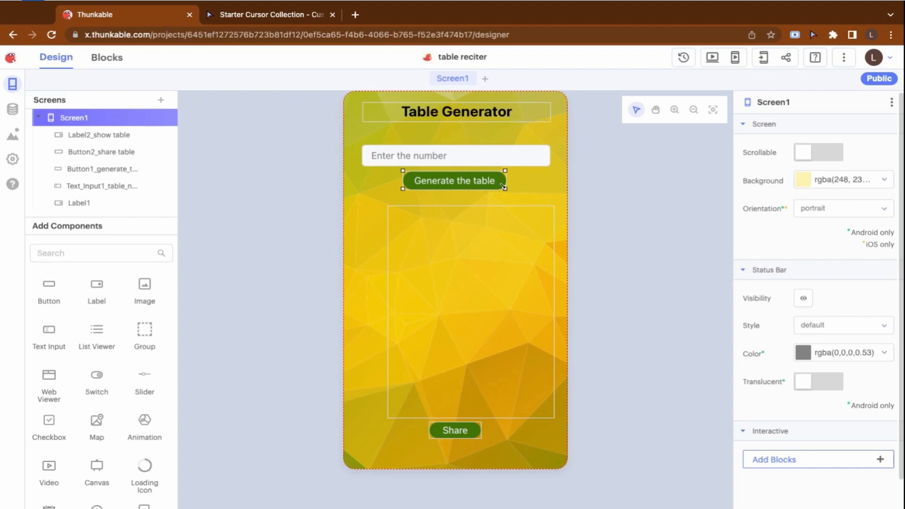
click(455, 430)
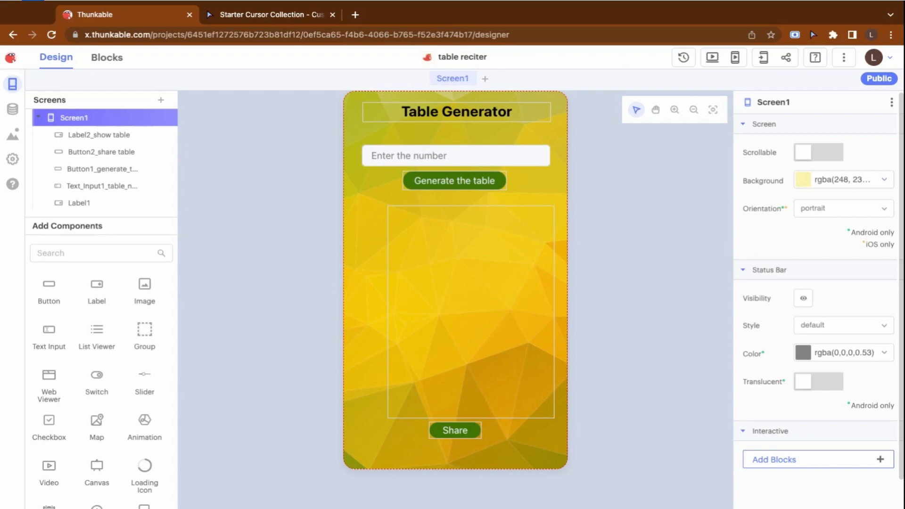
click(454, 430)
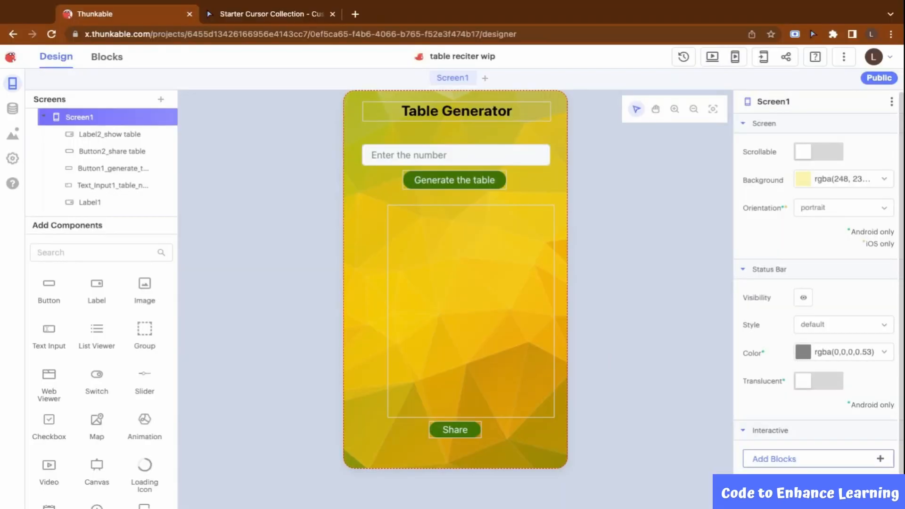
Step: In the Blocks view, initialize an app variable num with starting value 0
click(107, 56)
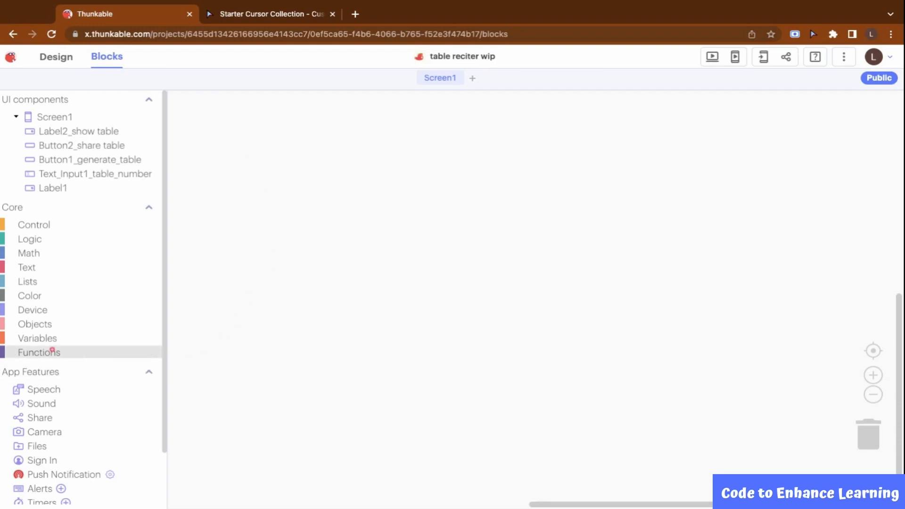
click(37, 337)
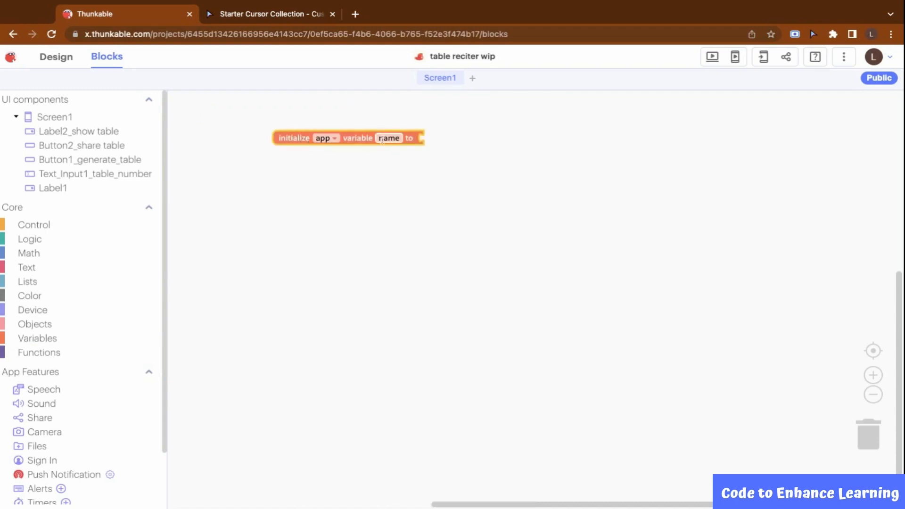
text(nu)
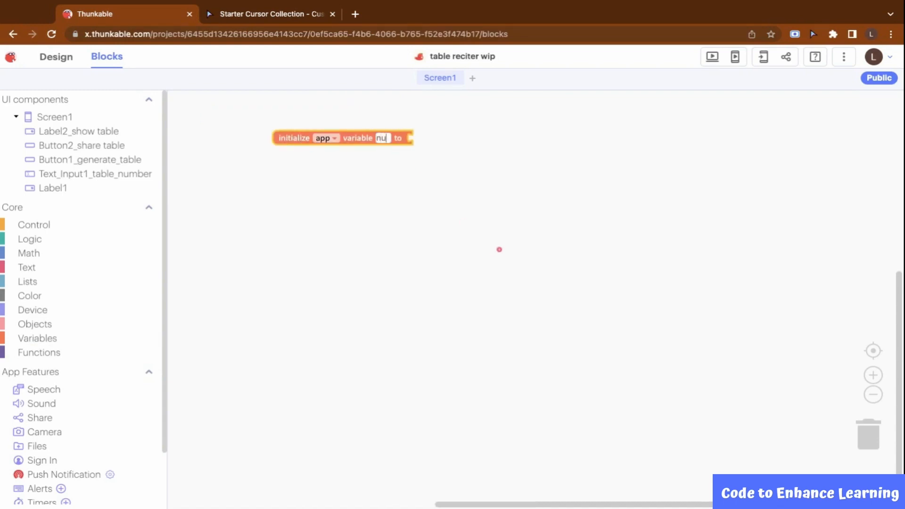
text(num)
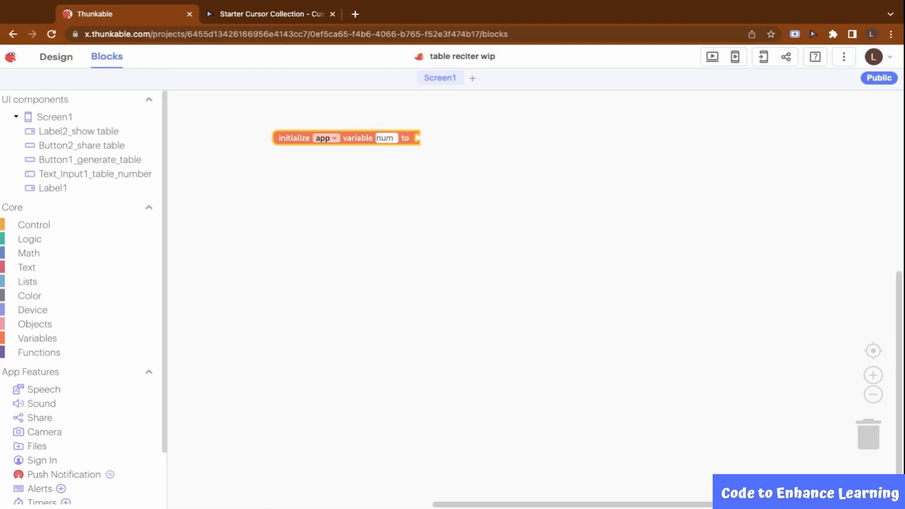
click(29, 253)
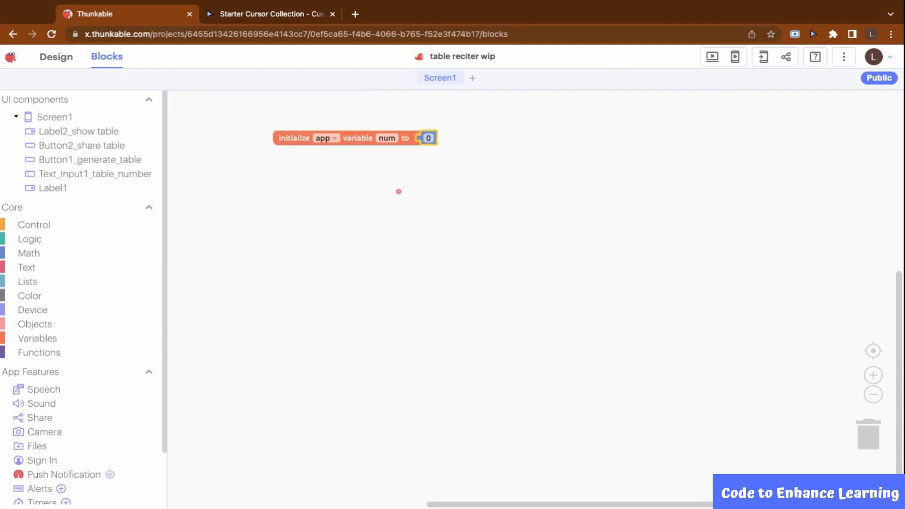
Step: Duplicate the num block twice to create app variables increment and result, both 0
right_click(297, 138)
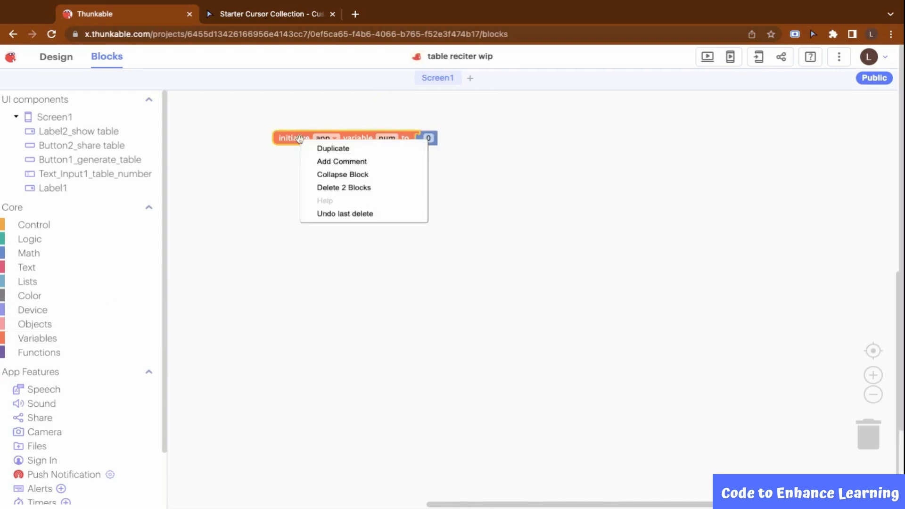
click(333, 148)
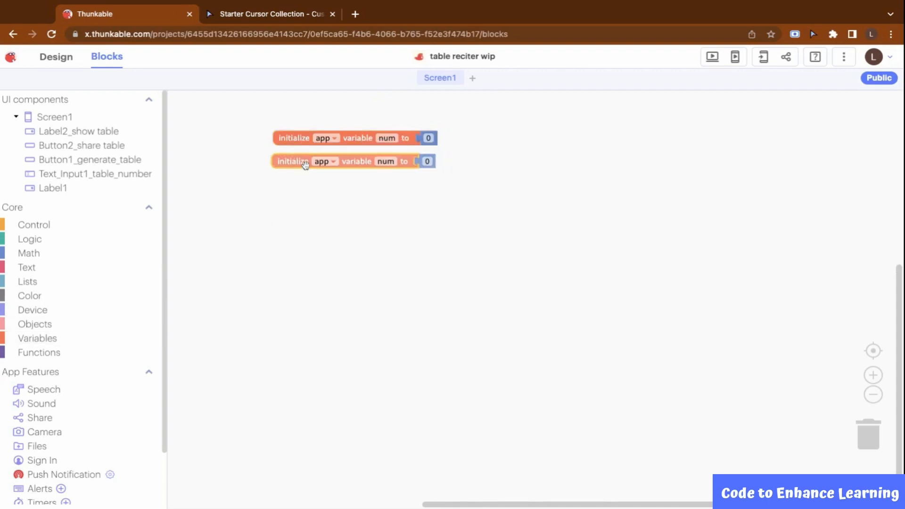
click(385, 161)
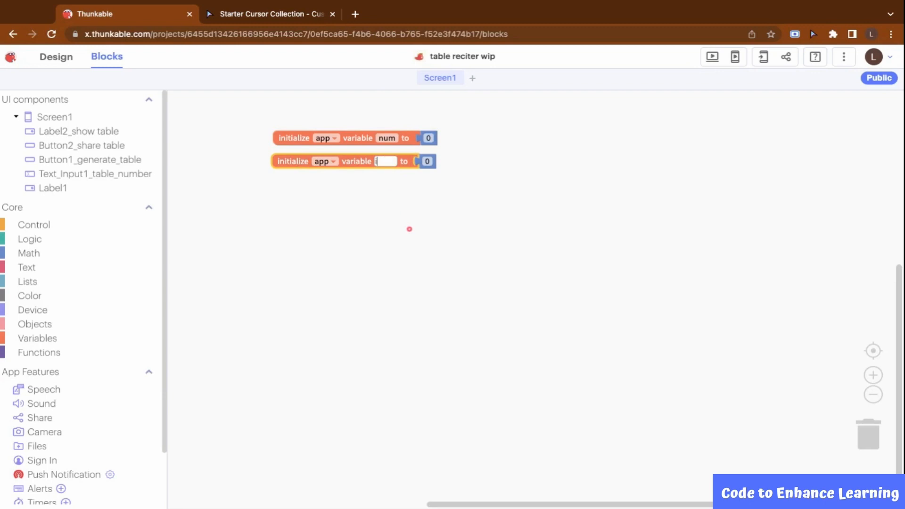
text(increment)
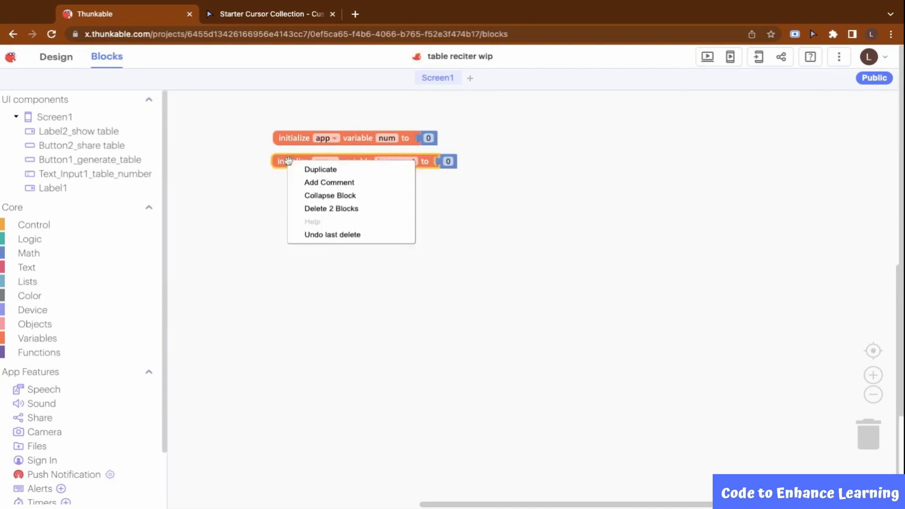
click(321, 169)
text(result)
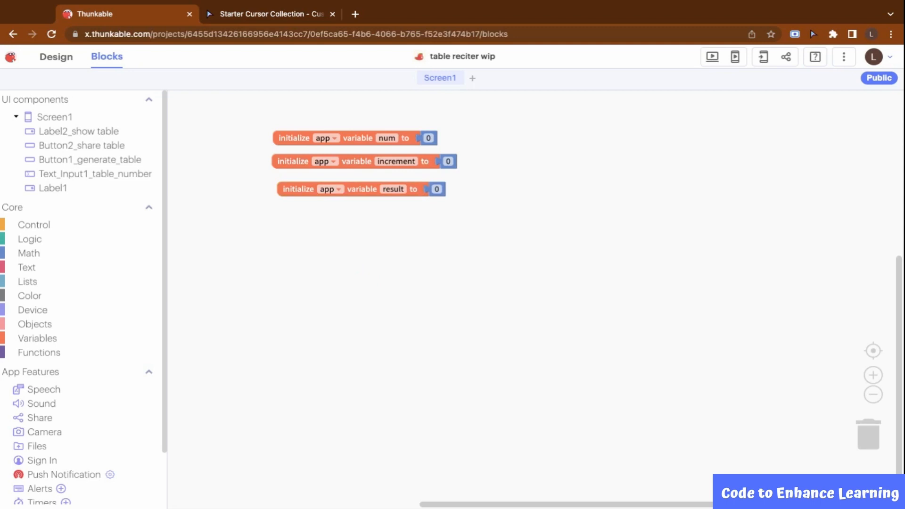
click(333, 14)
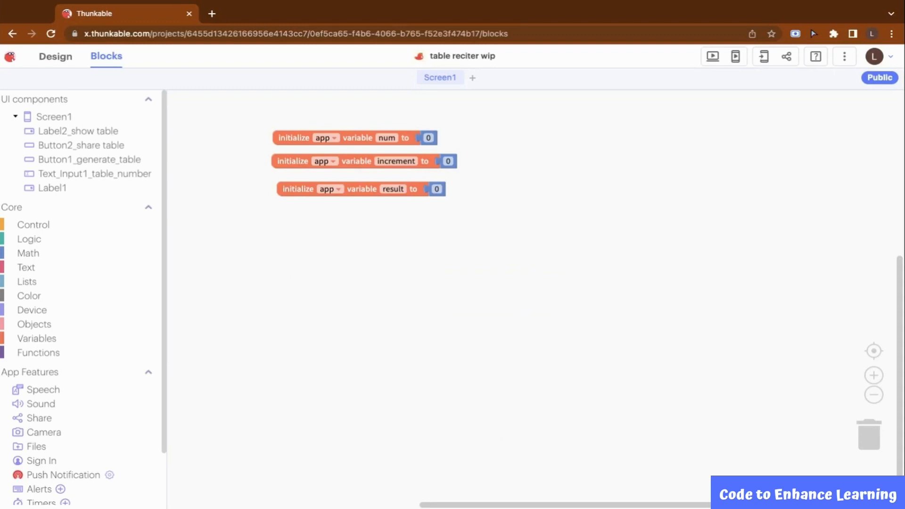
Step: In the Button1 Click handler, set num from Text_Input1's Text, result to 0 and increment to 1
click(89, 160)
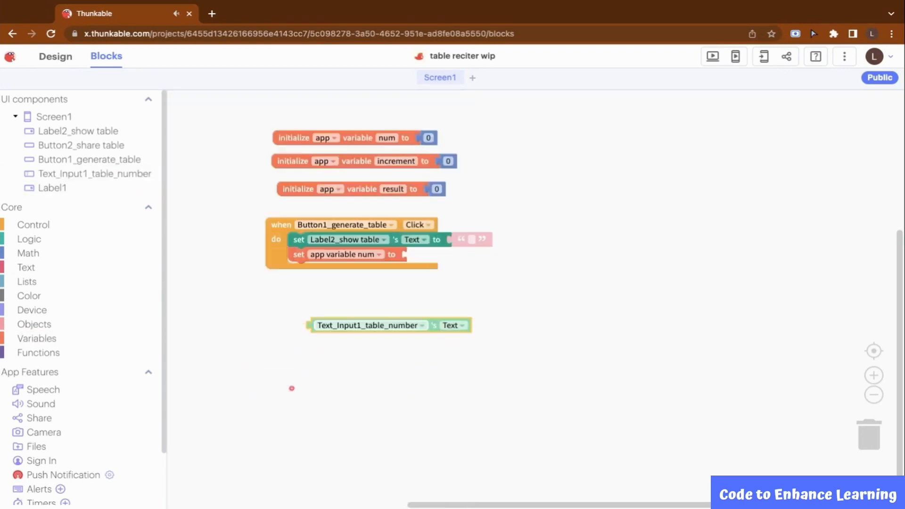
drag(390, 324, 490, 255)
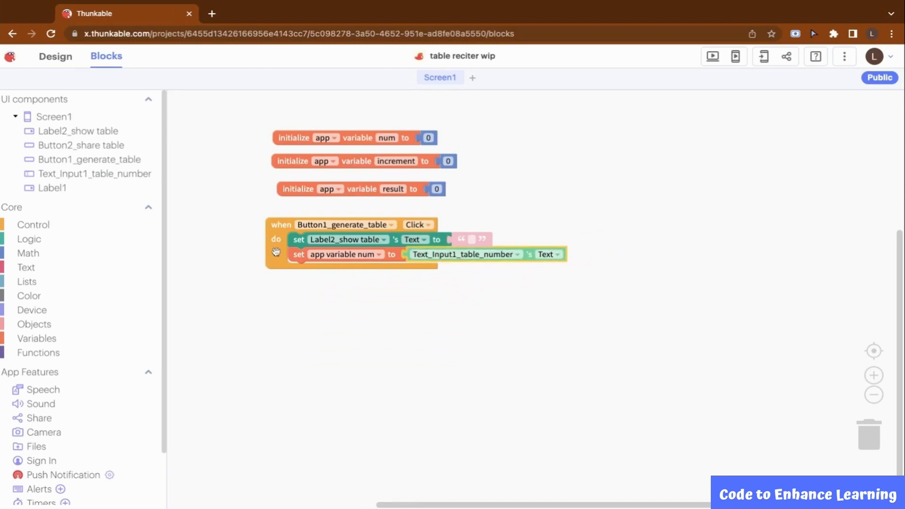
click(36, 339)
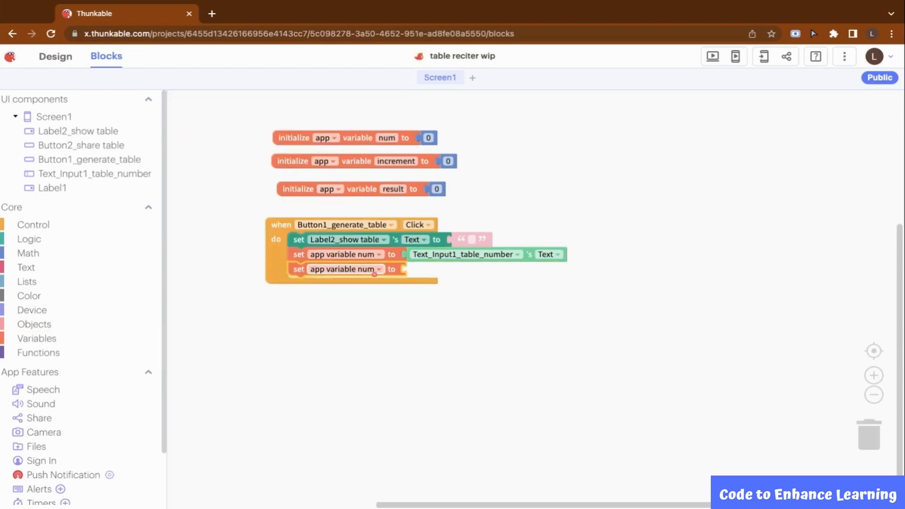
click(375, 269)
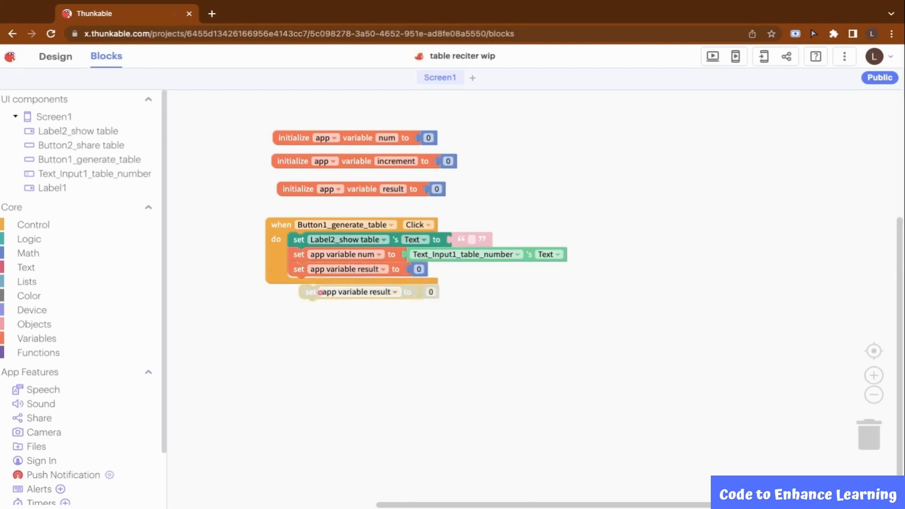
click(384, 284)
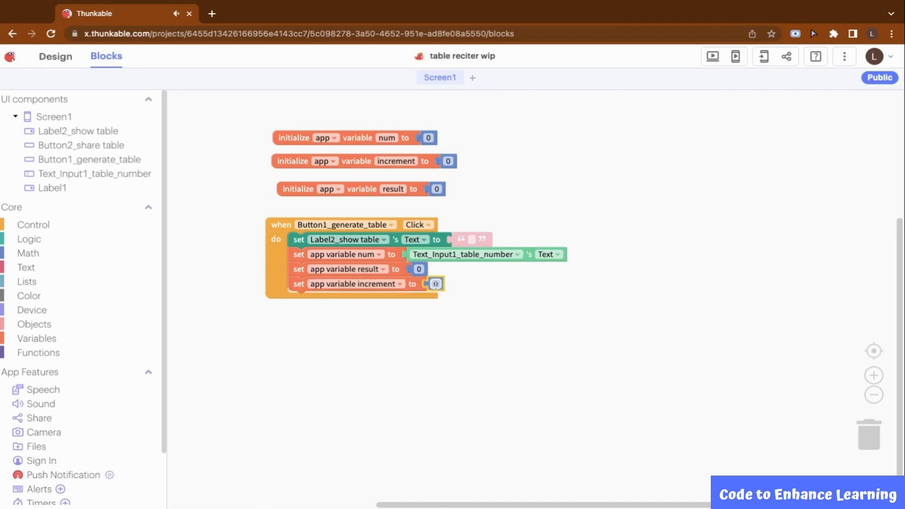
text(1)
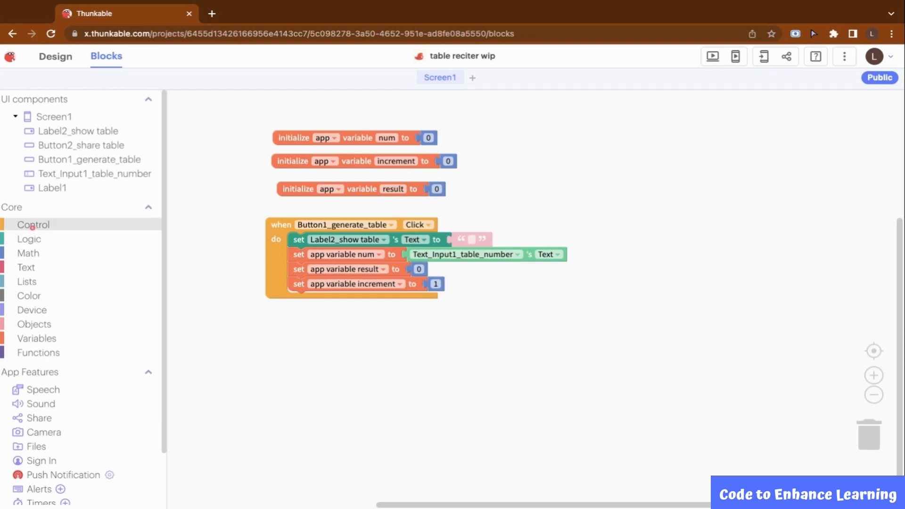
Step: Add a repeat 10 times loop that sets result to num times increment
click(33, 224)
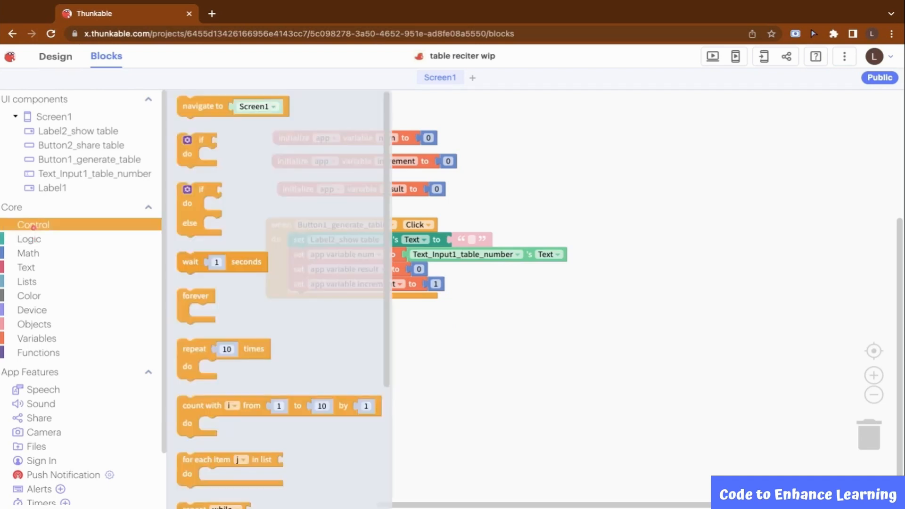
mouse_move(191, 266)
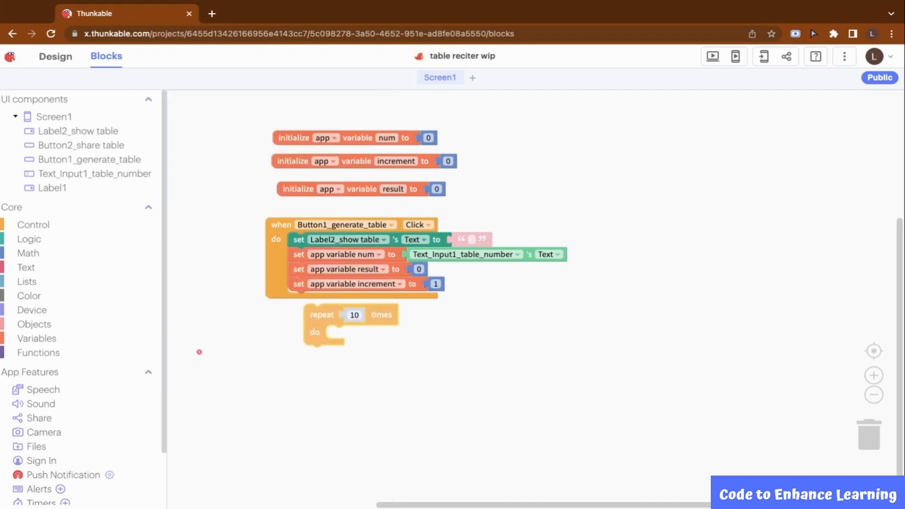
drag(321, 315, 304, 314)
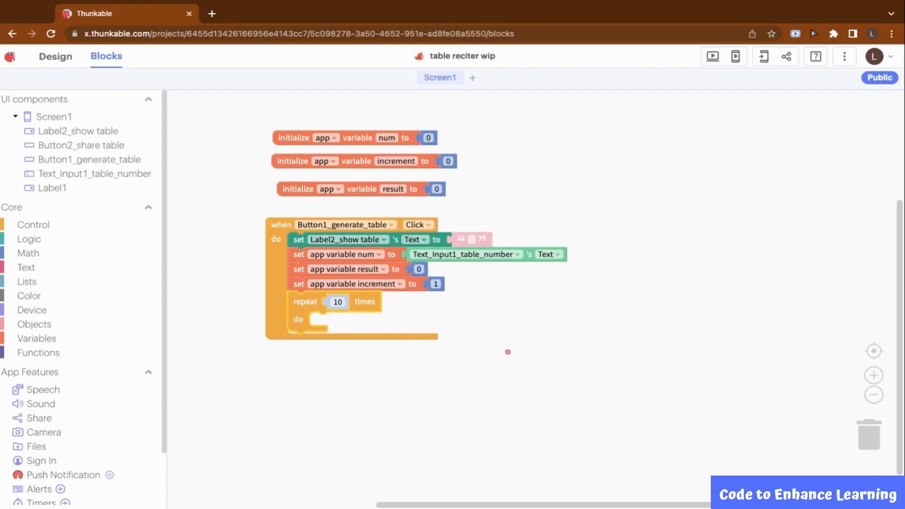
click(37, 339)
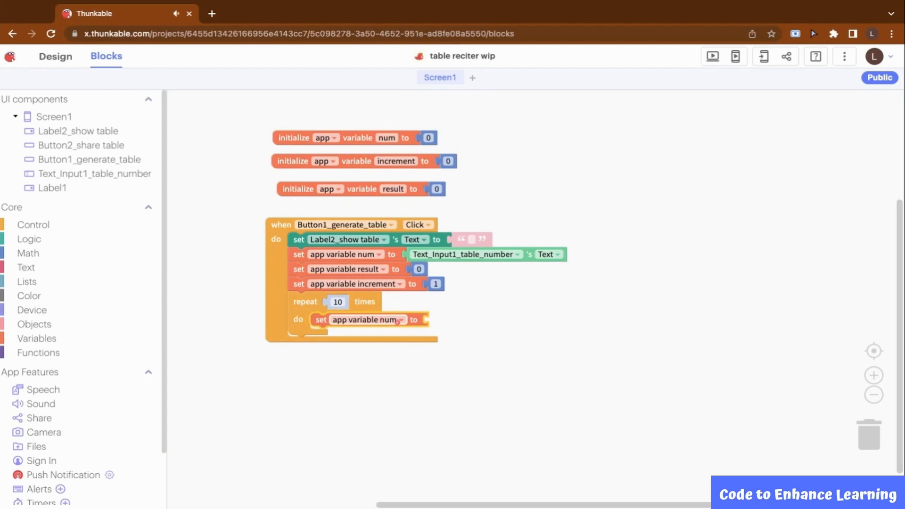
click(28, 253)
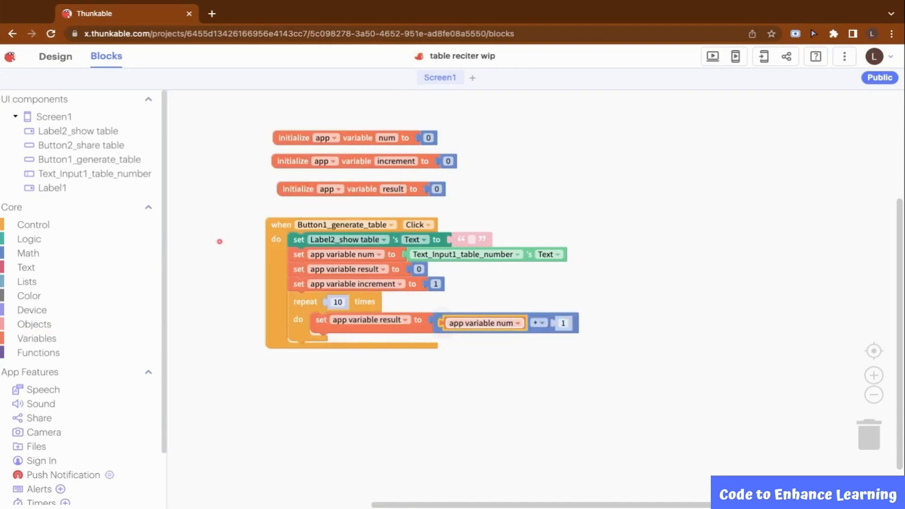
drag(560, 323, 614, 323)
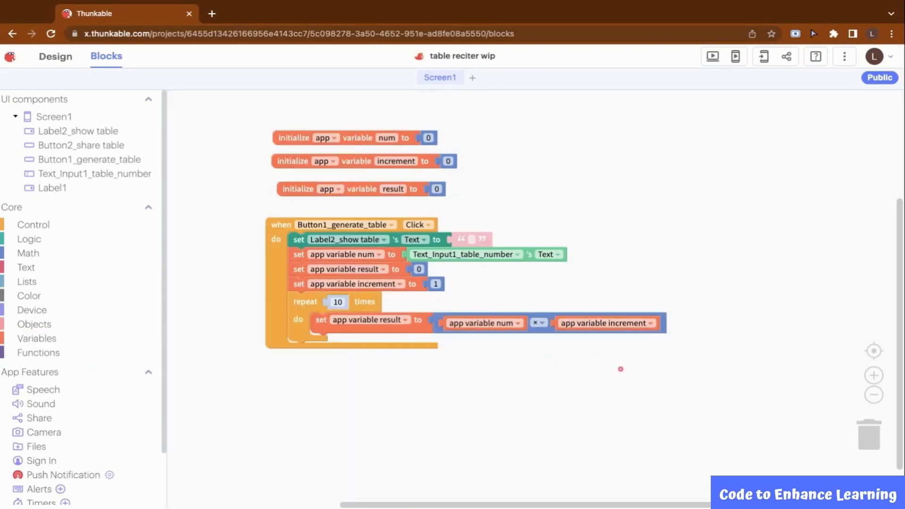
mouse_move(605, 367)
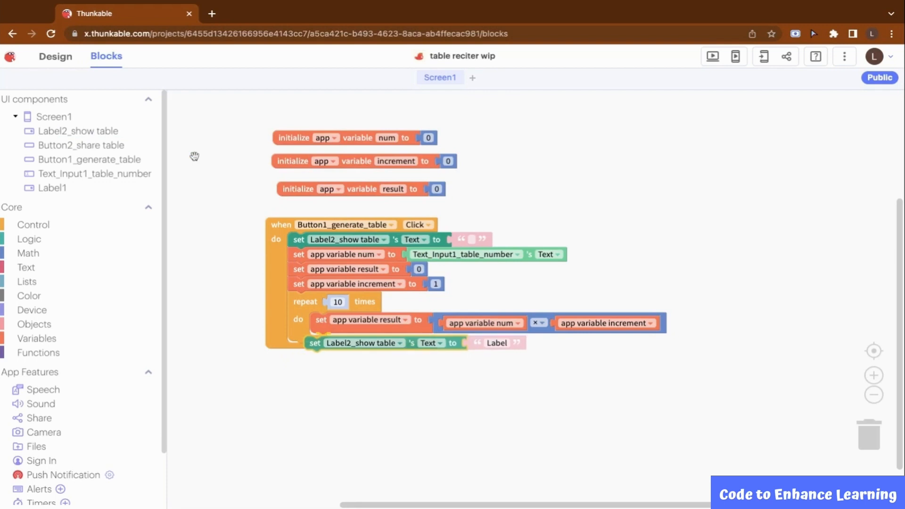
Step: Append to the label a joined line of its text, num, 'x', increment, '=', result and a newline
click(27, 267)
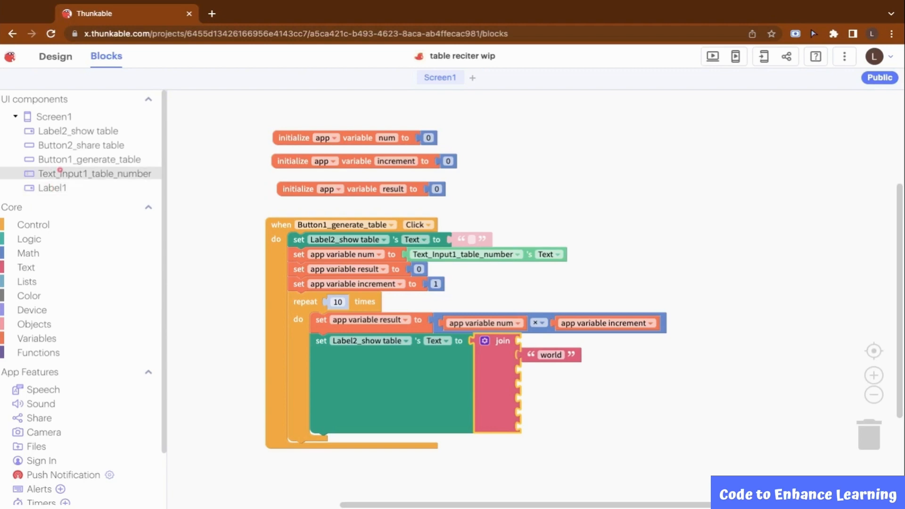
click(79, 131)
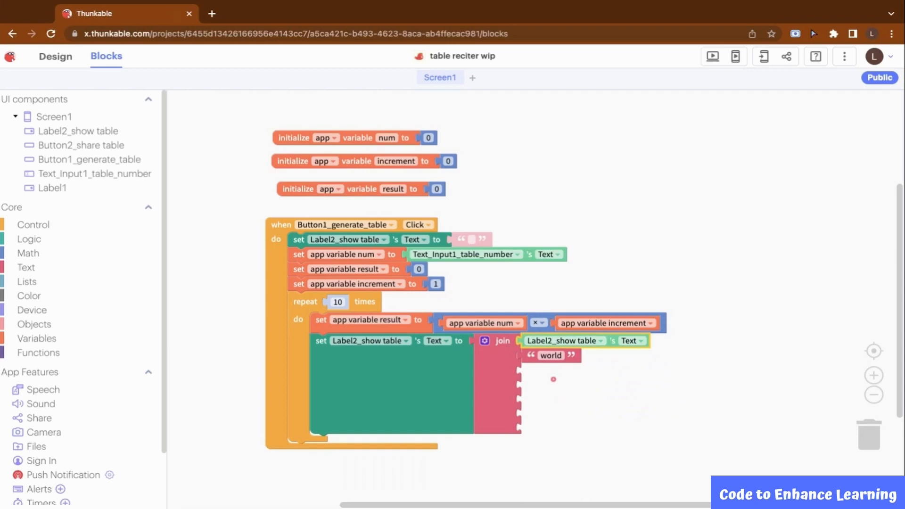
click(36, 338)
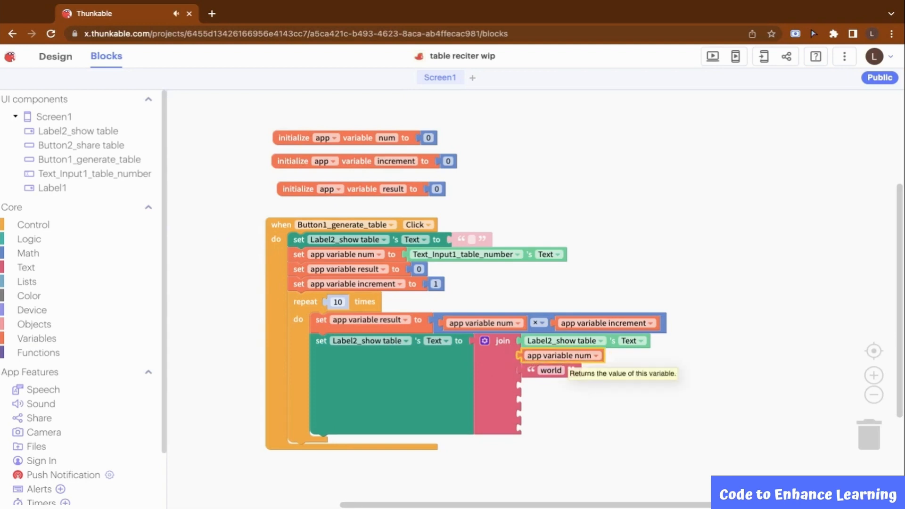
click(546, 370)
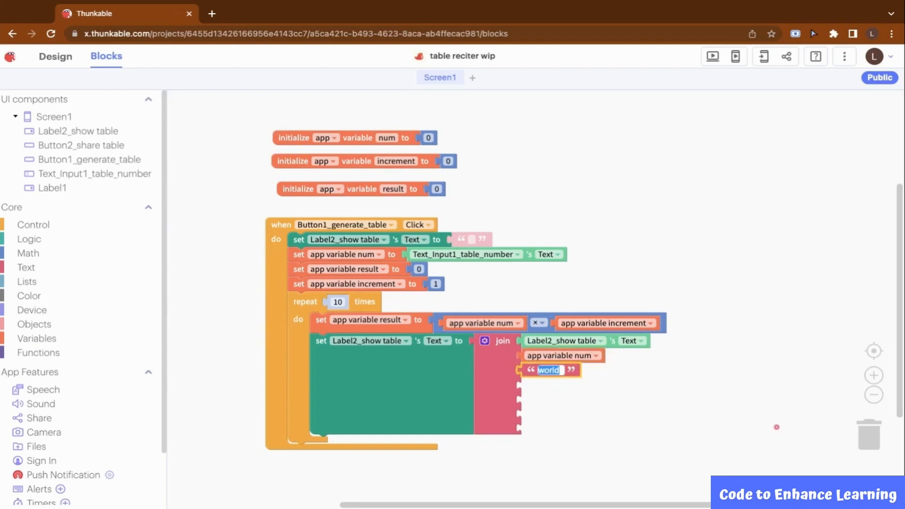
text(x)
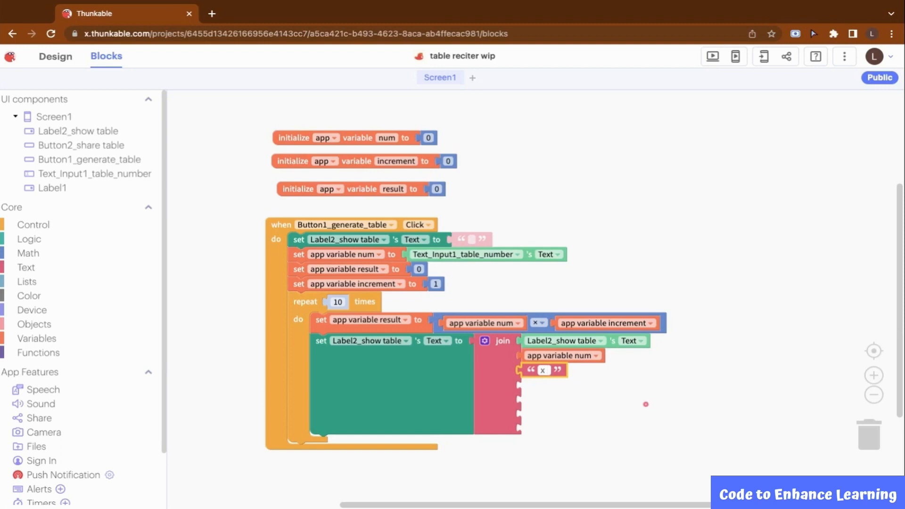
right_click(560, 356)
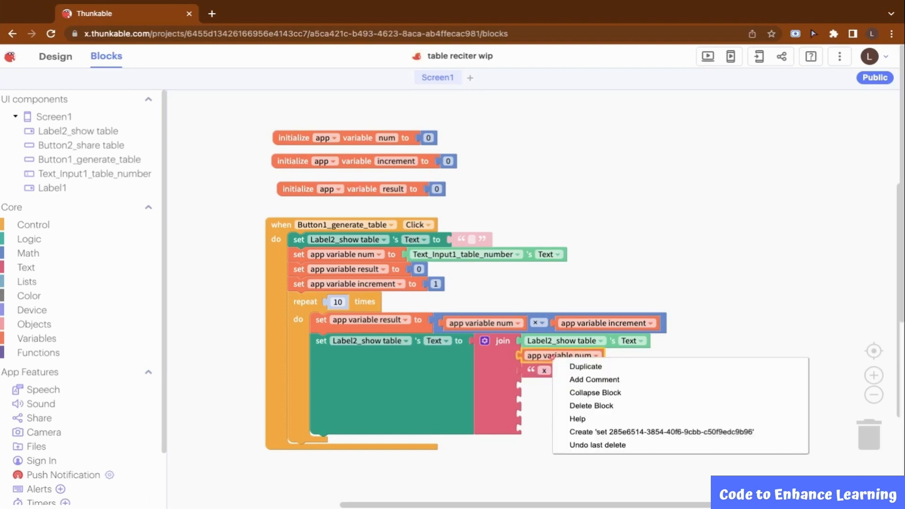
click(584, 366)
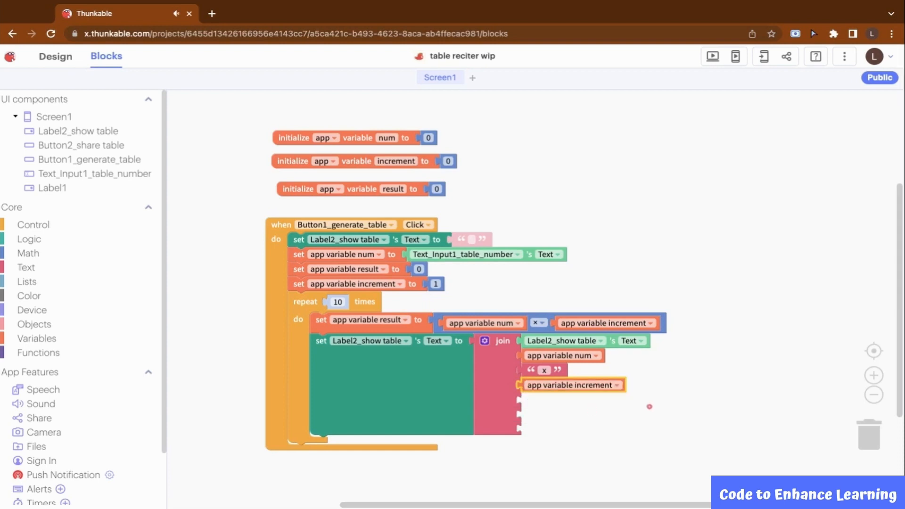
right_click(543, 381)
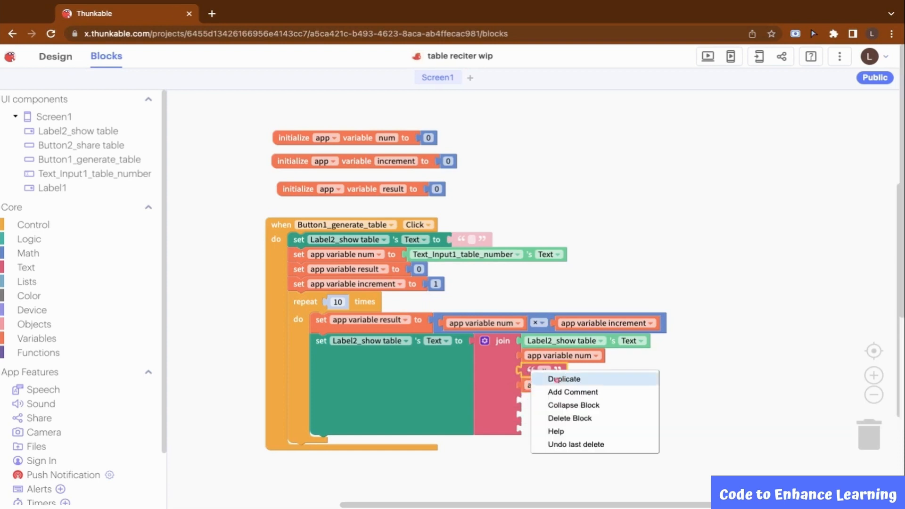
click(564, 379)
text(=)
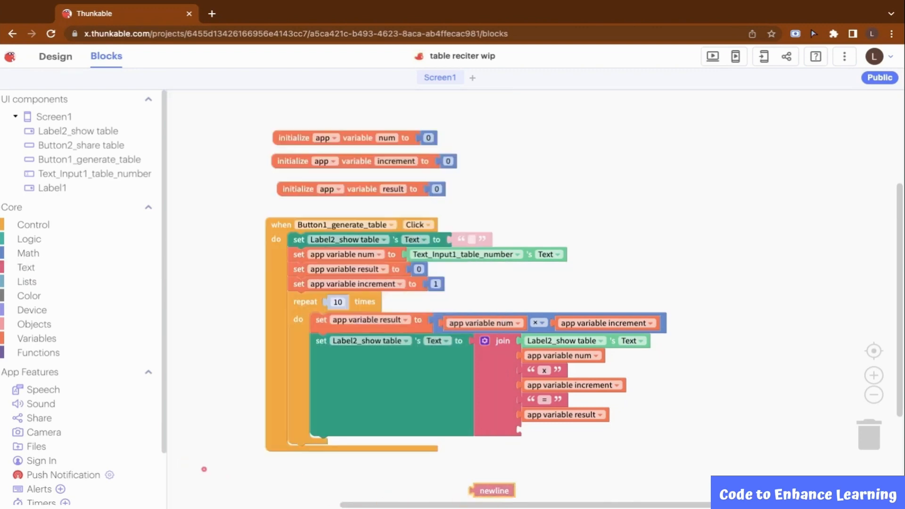
drag(491, 491, 539, 429)
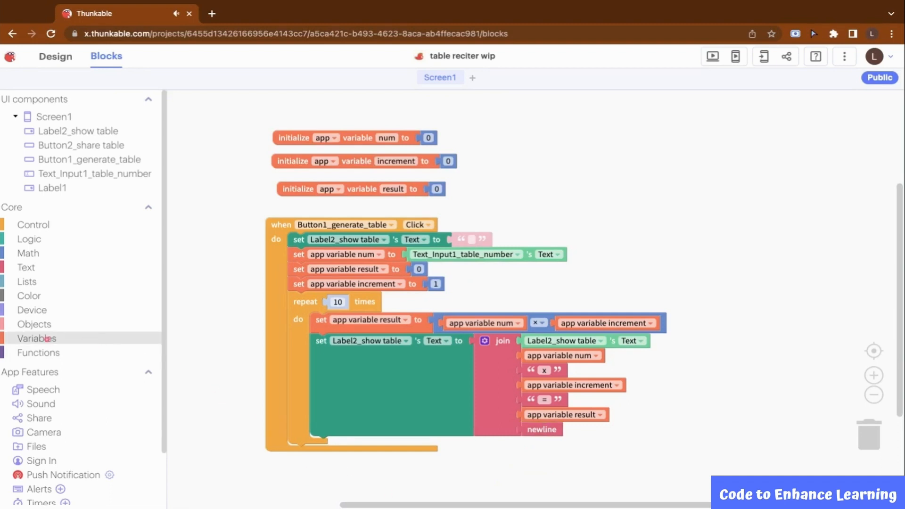
Step: Make the change-by-1 block step up app variable increment instead of num
click(37, 338)
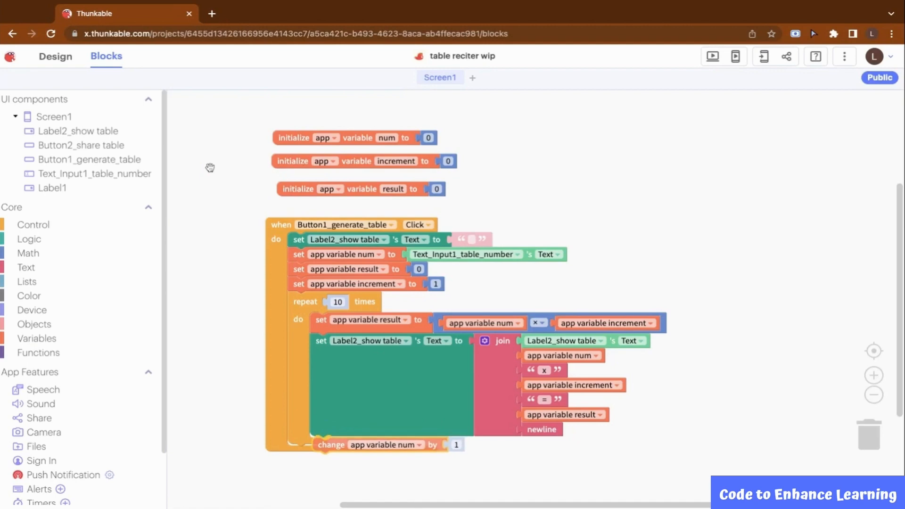
click(418, 443)
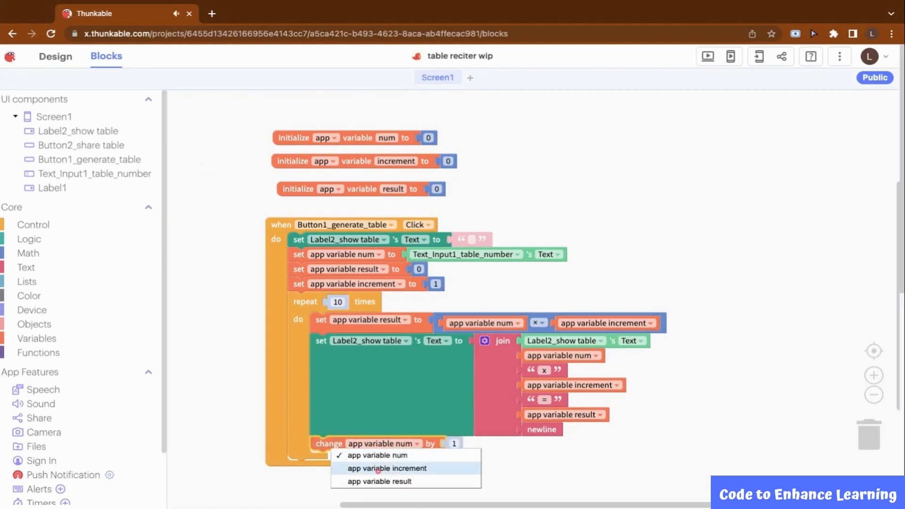
click(387, 469)
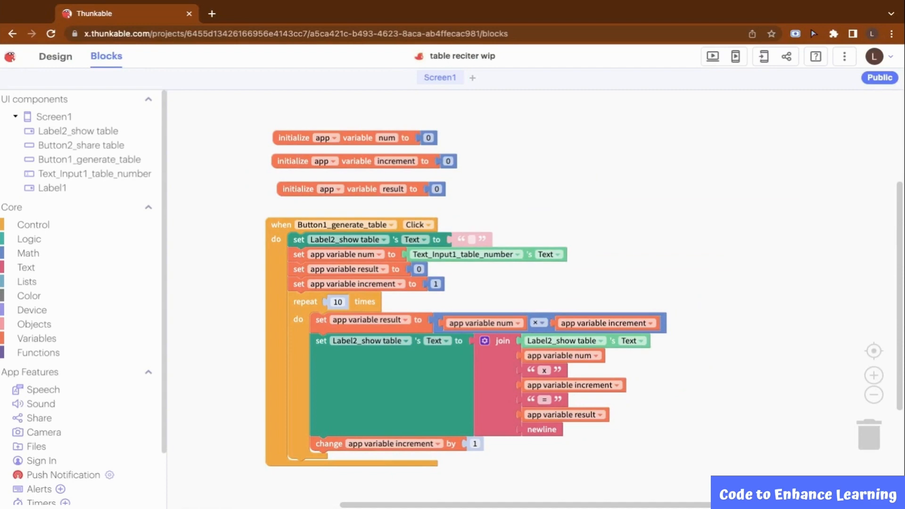
mouse_move(713, 55)
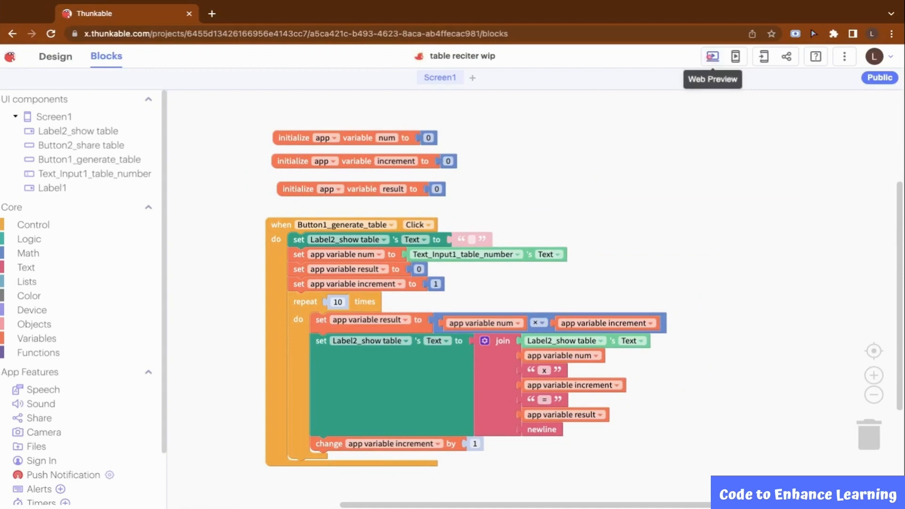
Step: Web-preview the app with 6 to list the 6-times table through 6 x 10 = 60, then return to editing
click(713, 56)
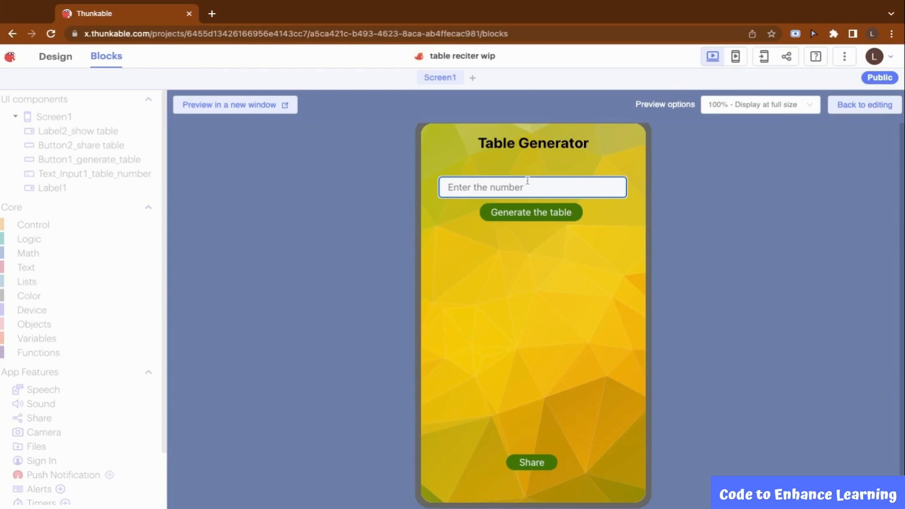
text(6)
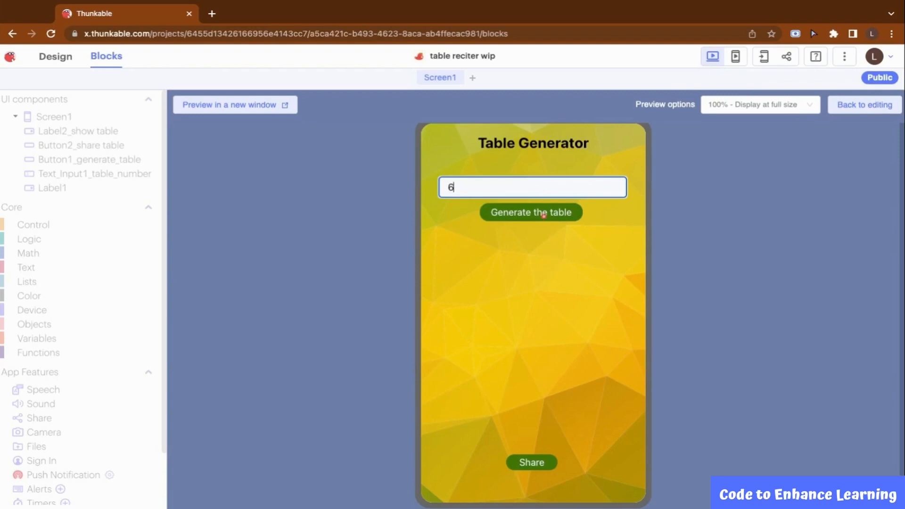
click(530, 212)
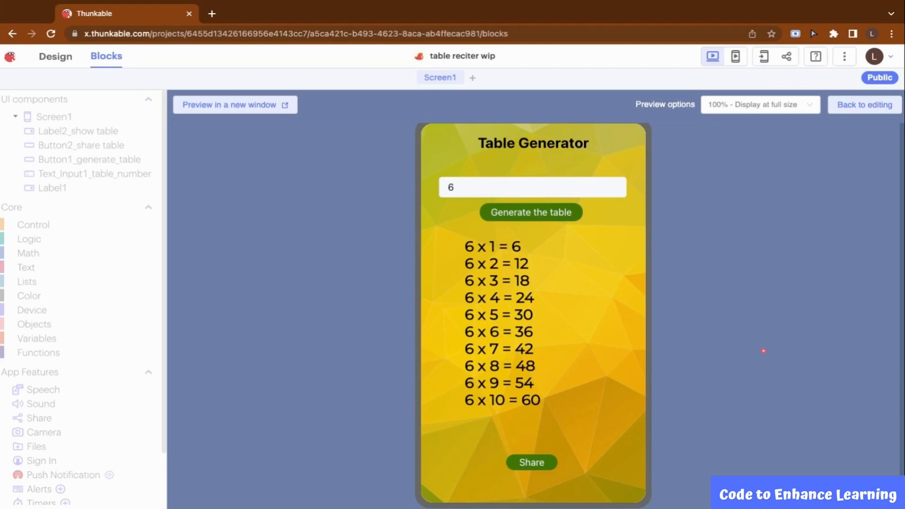
click(864, 105)
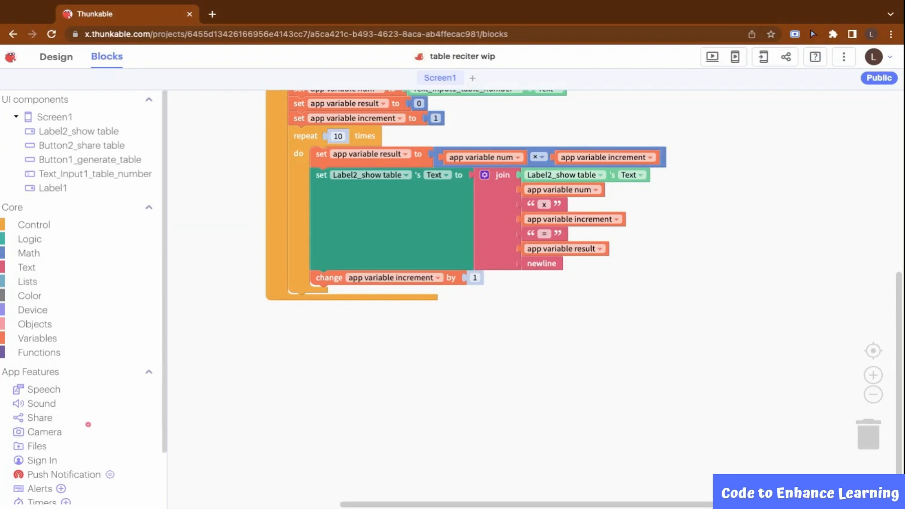
Step: Add a Button2_share table Click handler with a send email block, subject Table
click(40, 418)
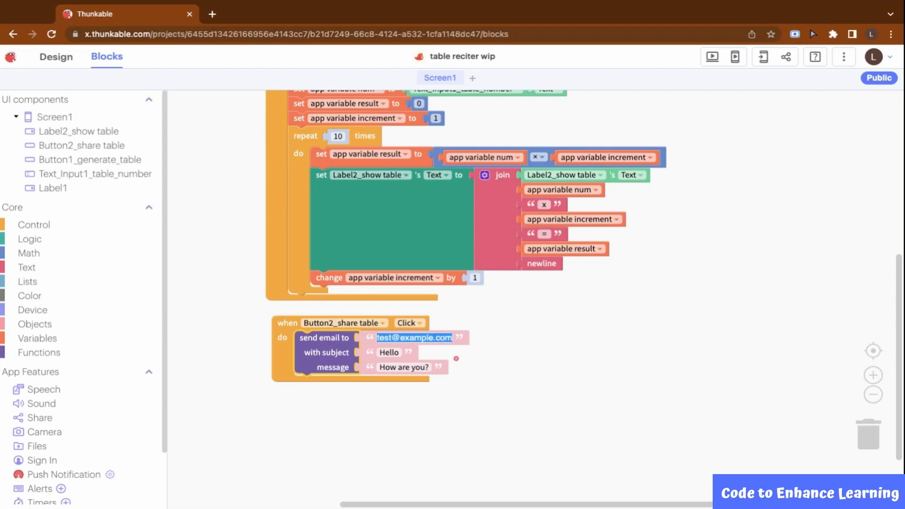
click(389, 352)
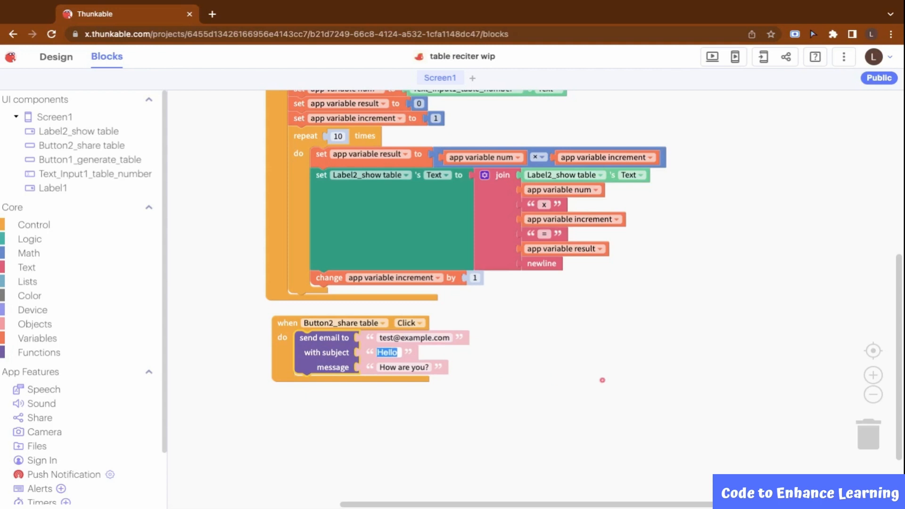
text(Tab)
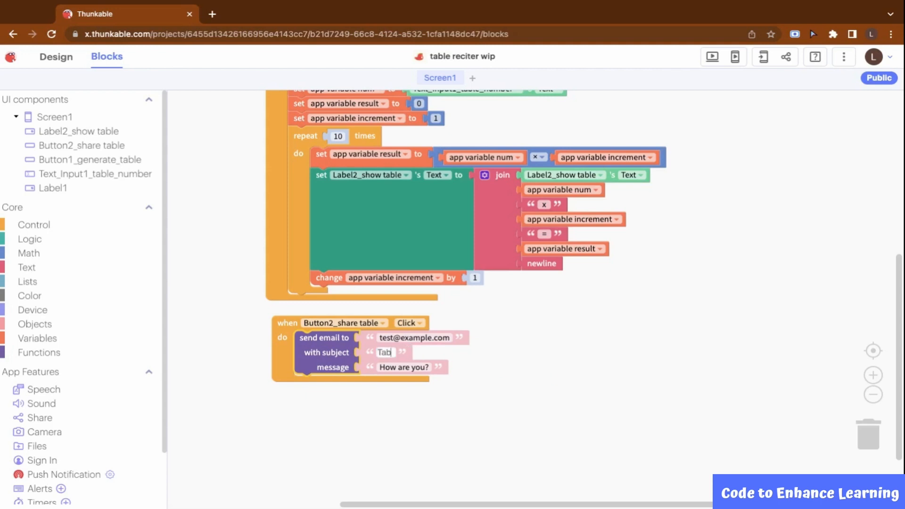
text(Table)
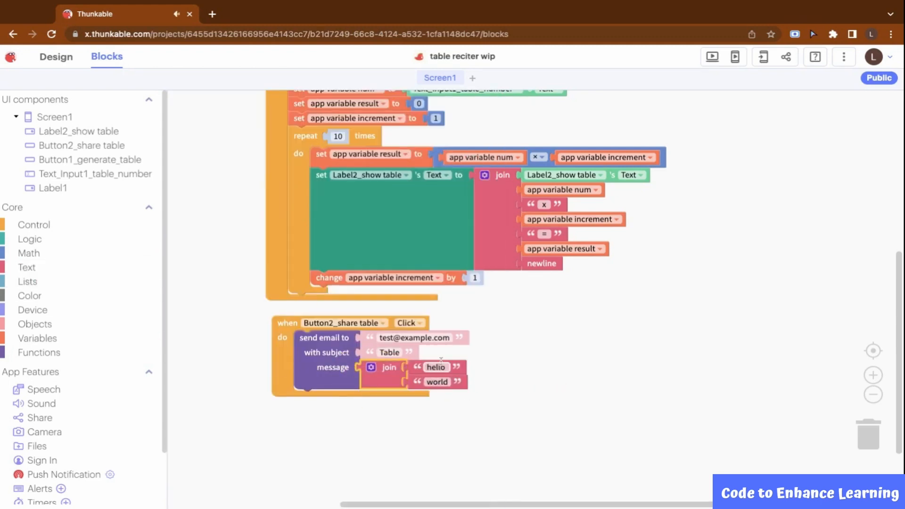
Step: Set the email message to join 'The table of', num, 'is', newline and Label2's Text
text(The table of)
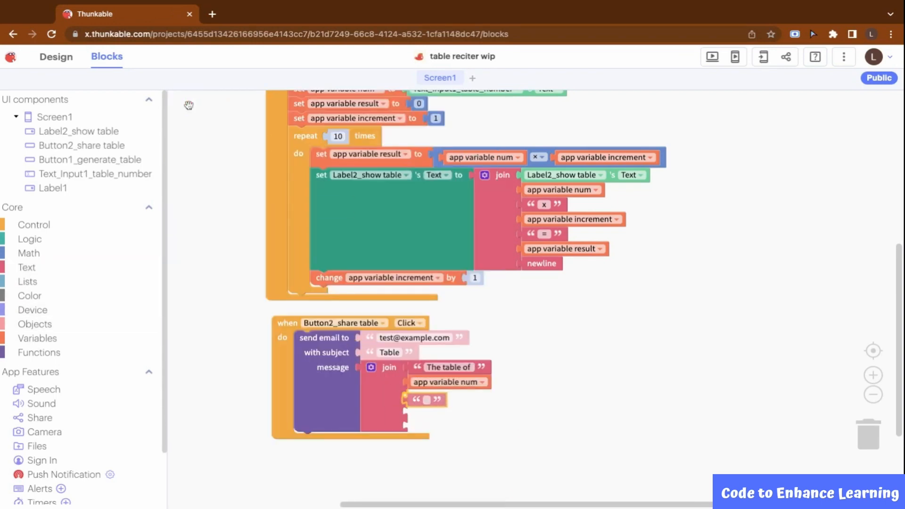
click(427, 400)
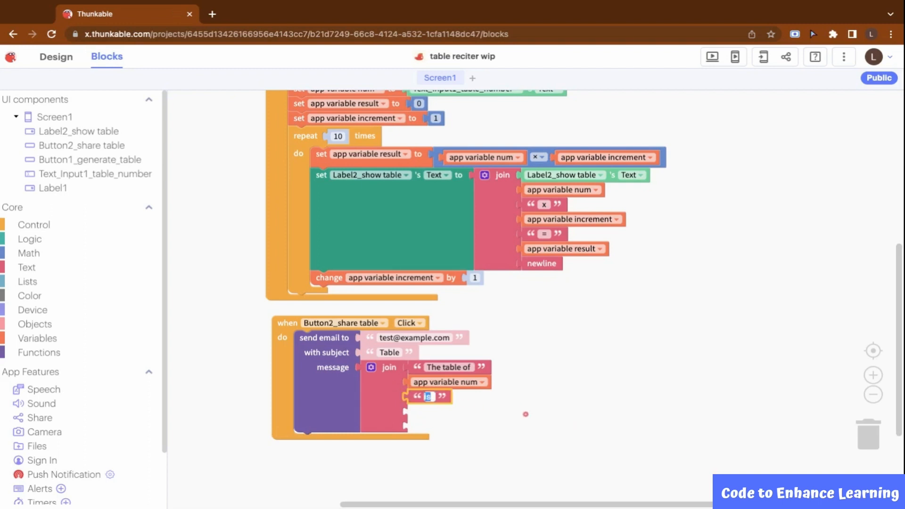
text(s)
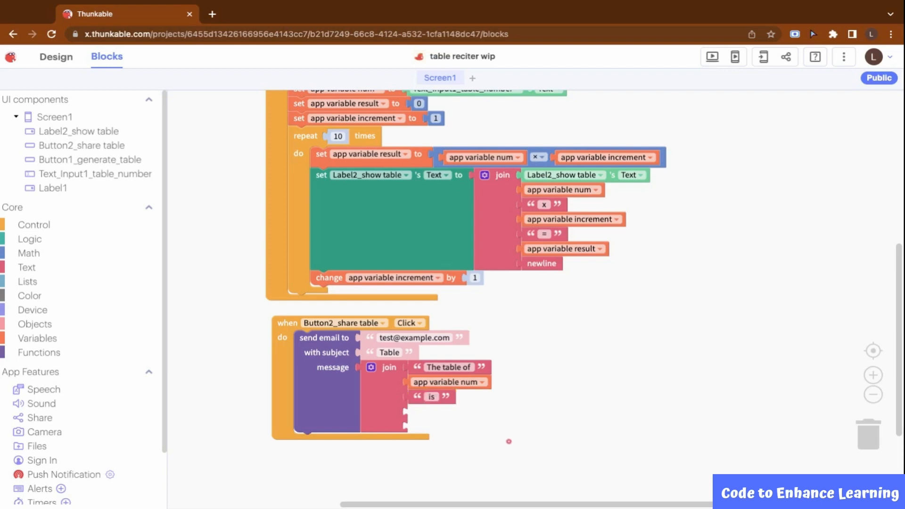
click(37, 339)
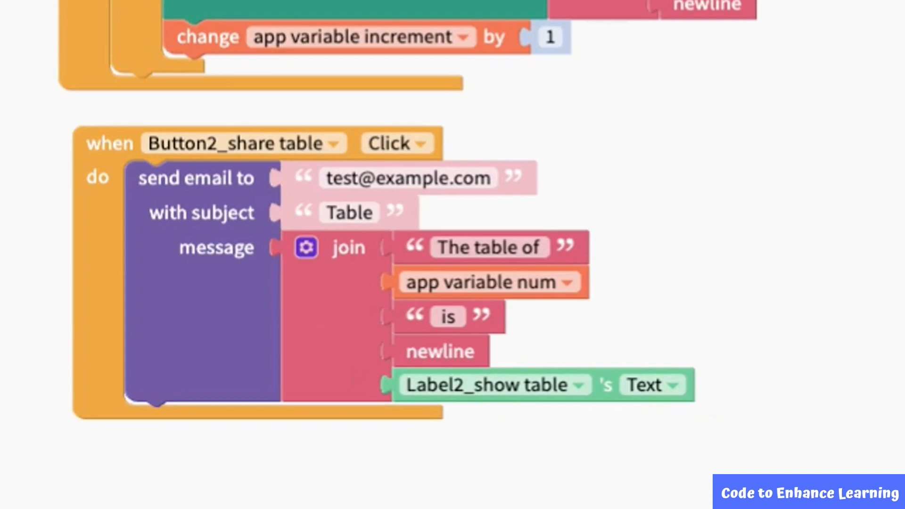
click(53, 56)
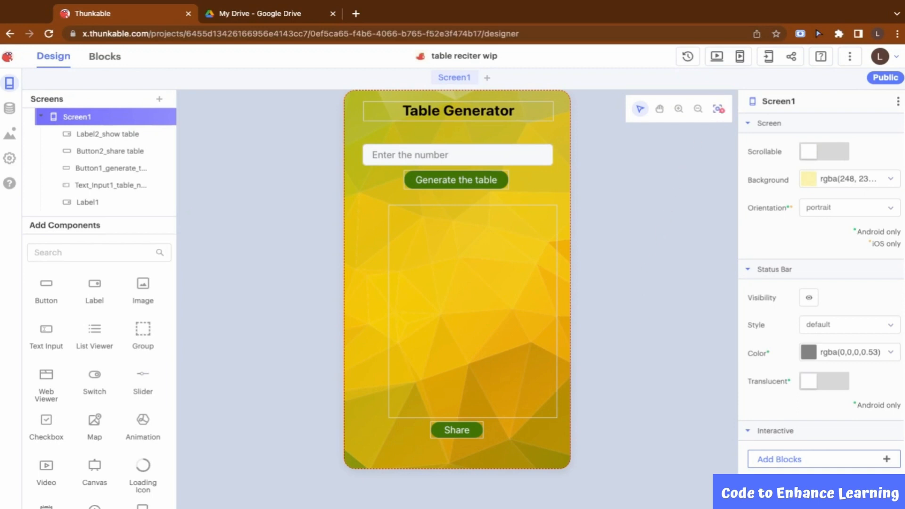
mouse_move(742, 56)
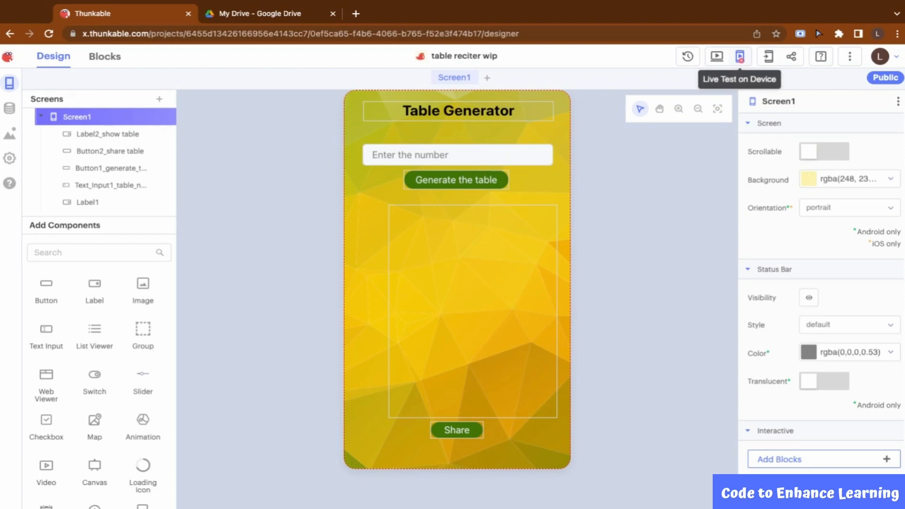
Step: Start Live Test on Device so the phone shows a pairing code
click(741, 56)
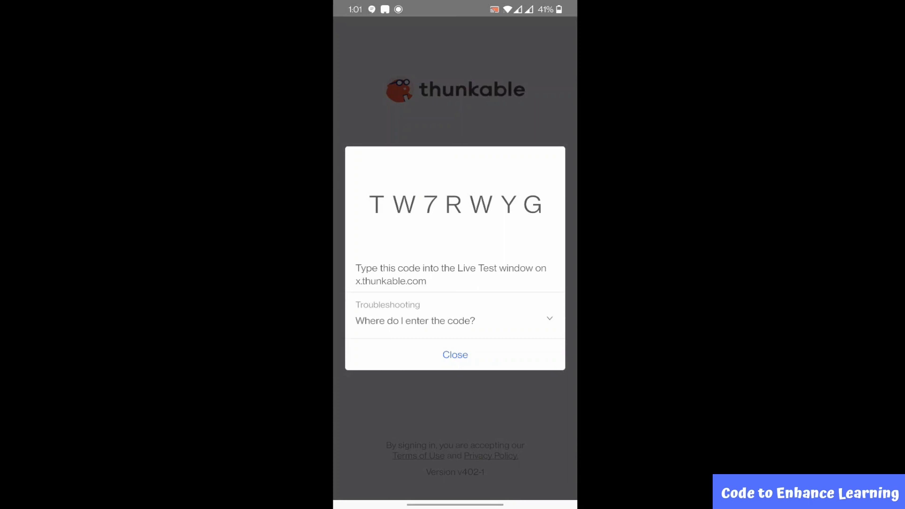
Step: On the phone, generate the table of 10 and share it into an email draft headed 'The table of 10 is'
click(454, 355)
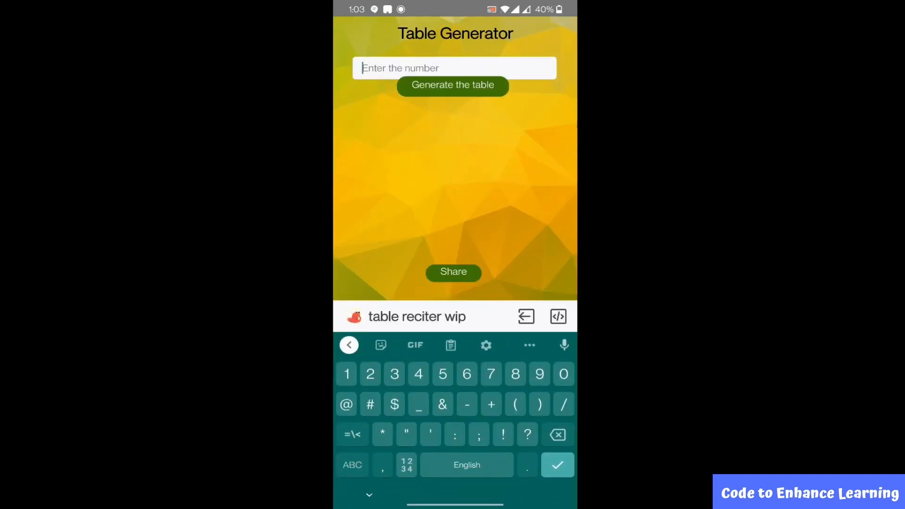
text(1)
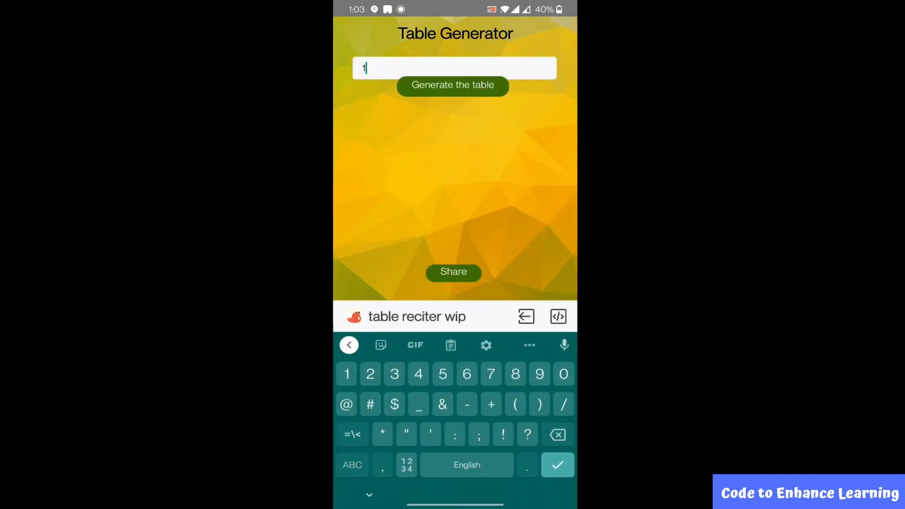
text(0)
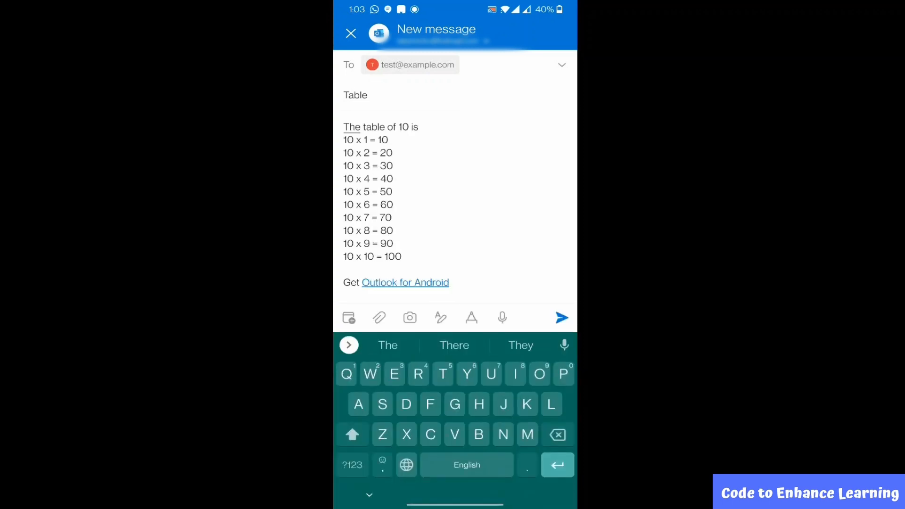
click(343, 126)
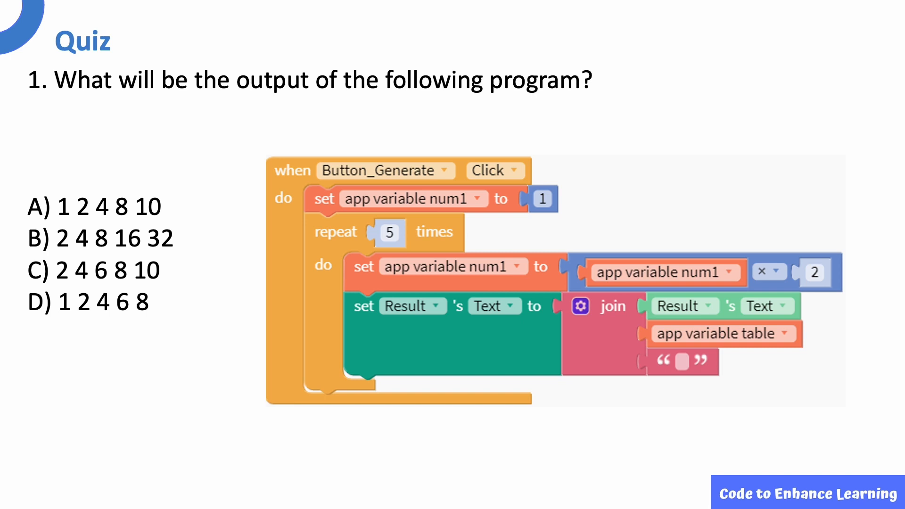
Step: Advance the quiz slide to mark option B, 2 4 8 16 32, as the answer
click(33, 238)
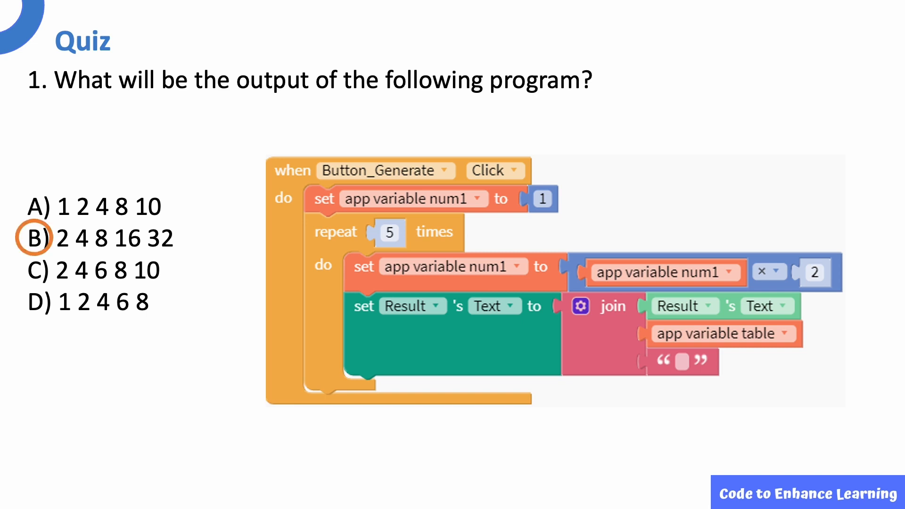